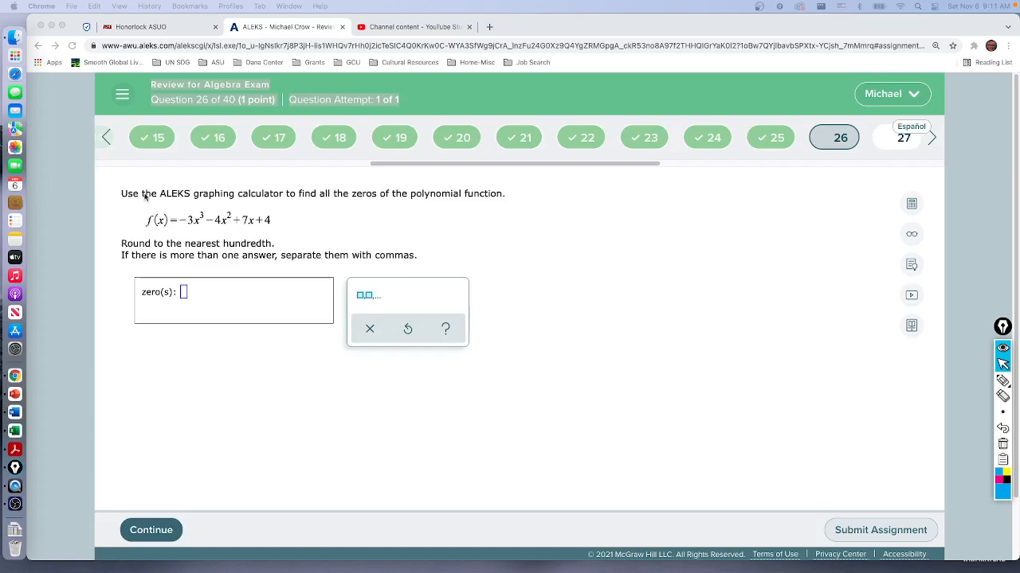
mouse_move(172, 115)
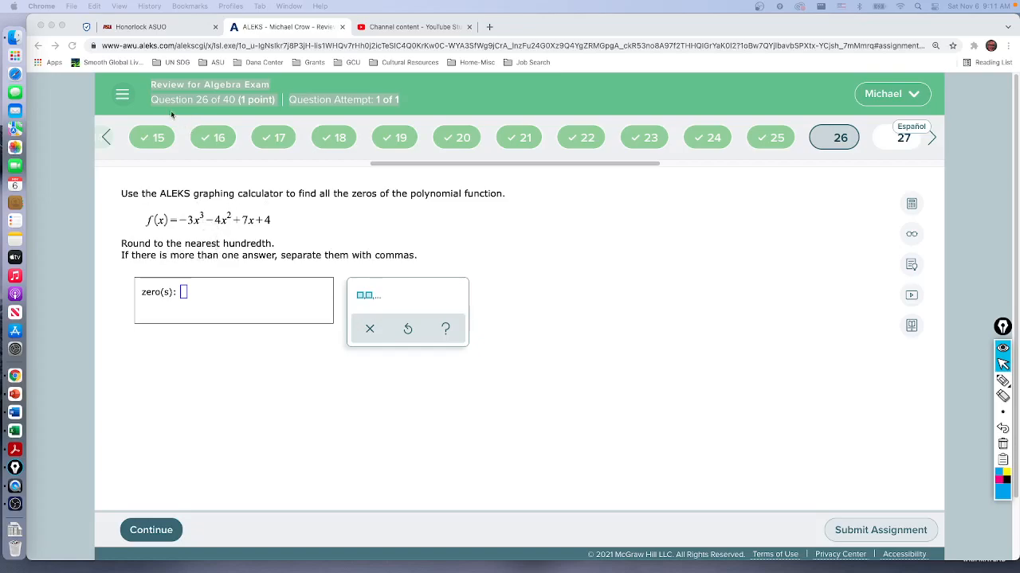
mouse_move(153, 168)
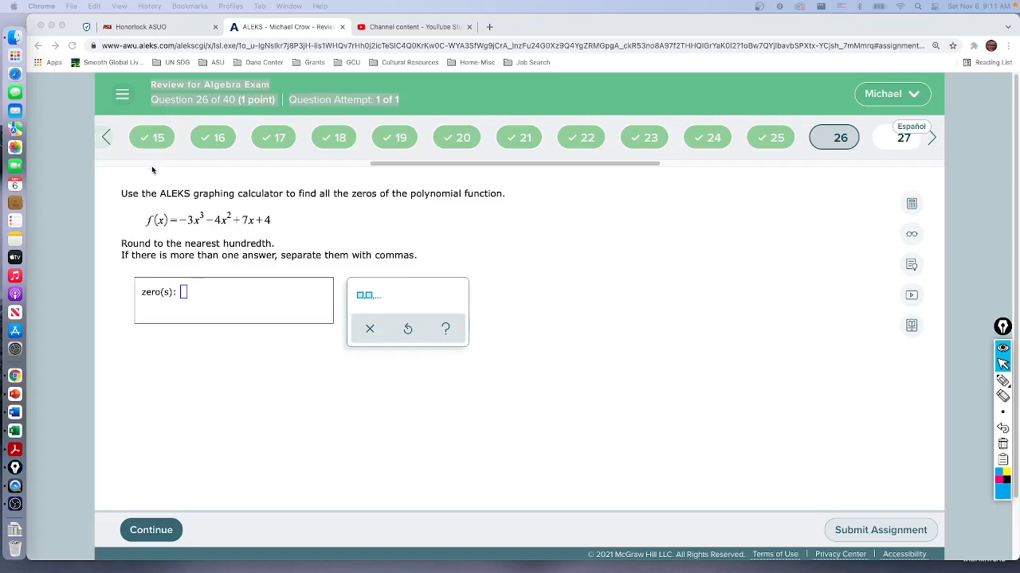
mouse_move(258, 364)
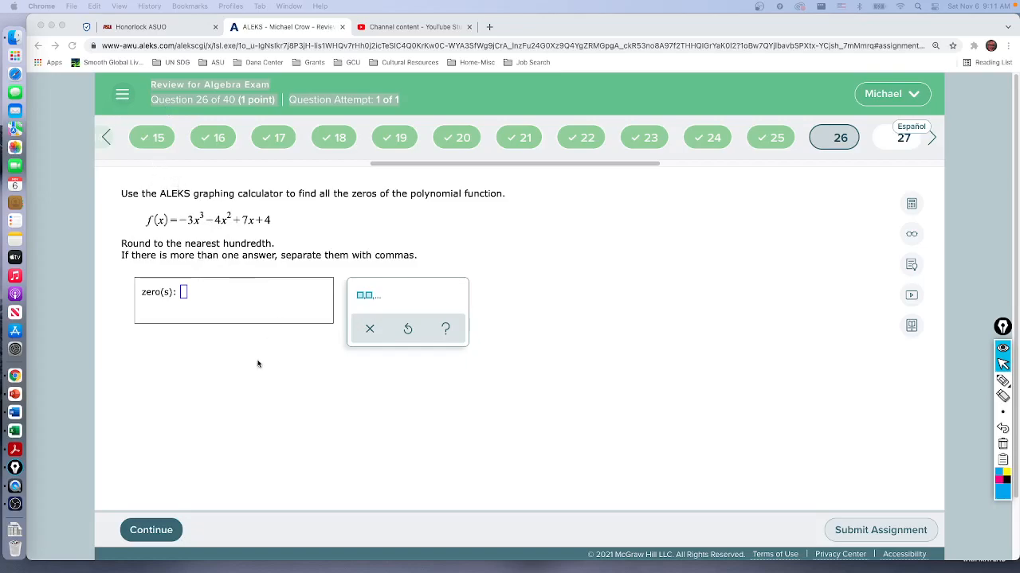
mouse_move(300, 219)
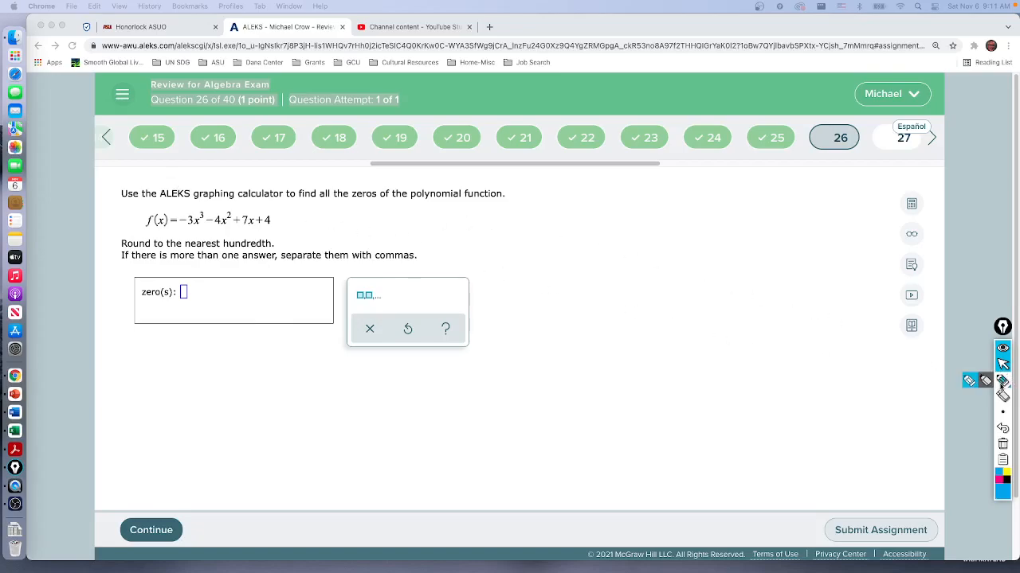
mouse_move(425, 209)
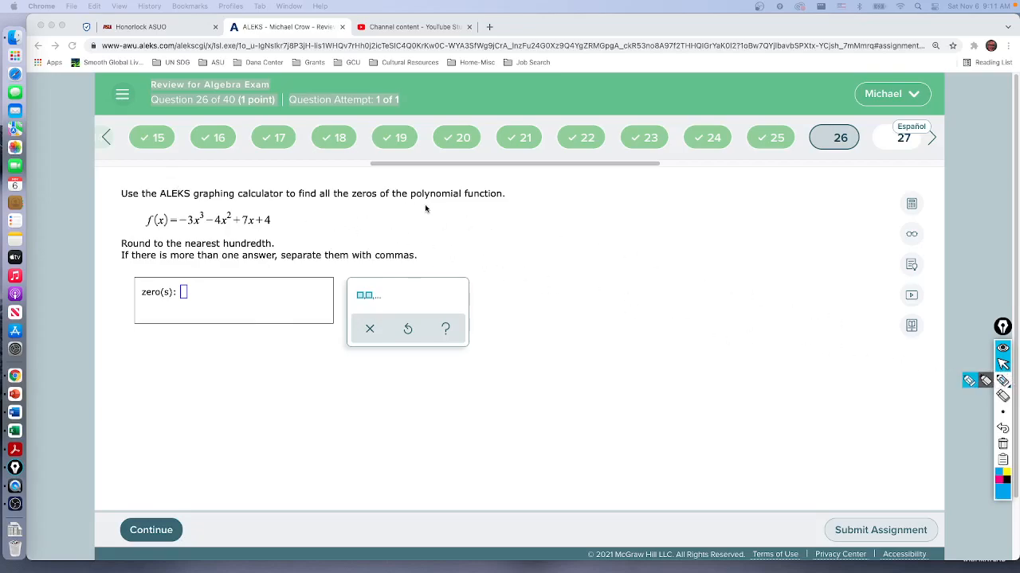
mouse_move(367, 204)
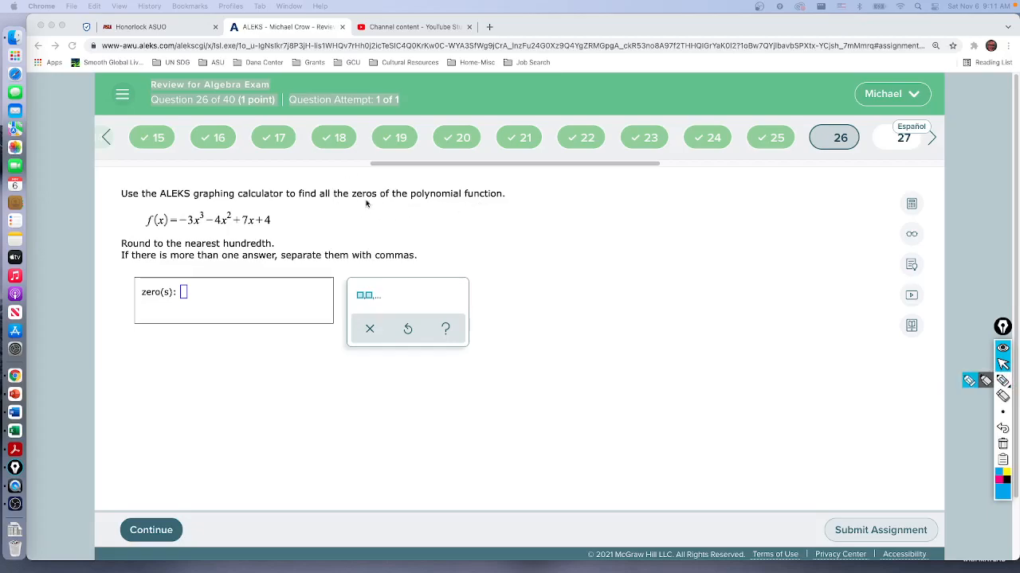
mouse_move(159, 222)
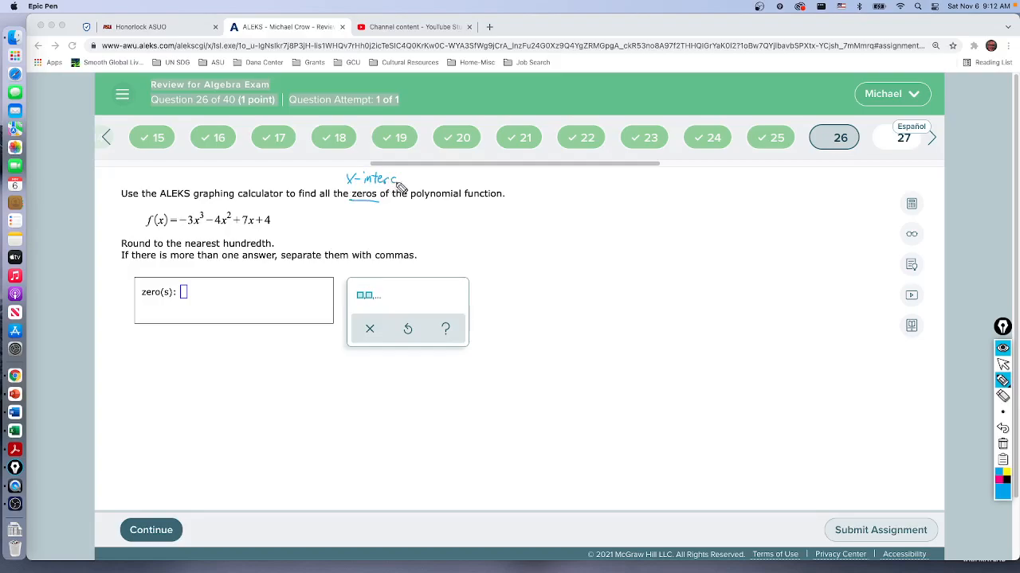
Write 'x-intercepts' above the word 'zeros' in the question.
left_click_drag(379, 179, 438, 183)
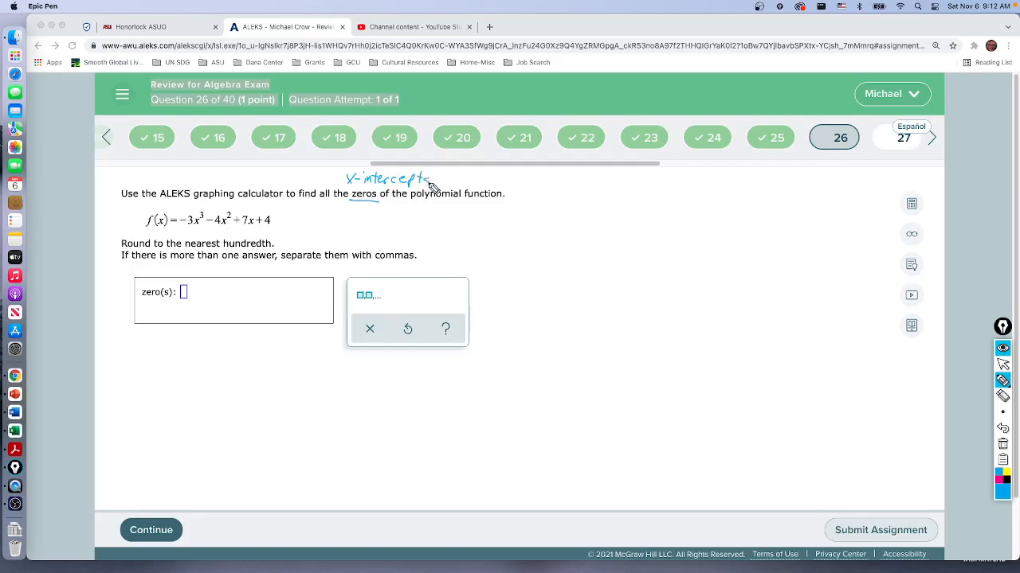
mouse_move(468, 185)
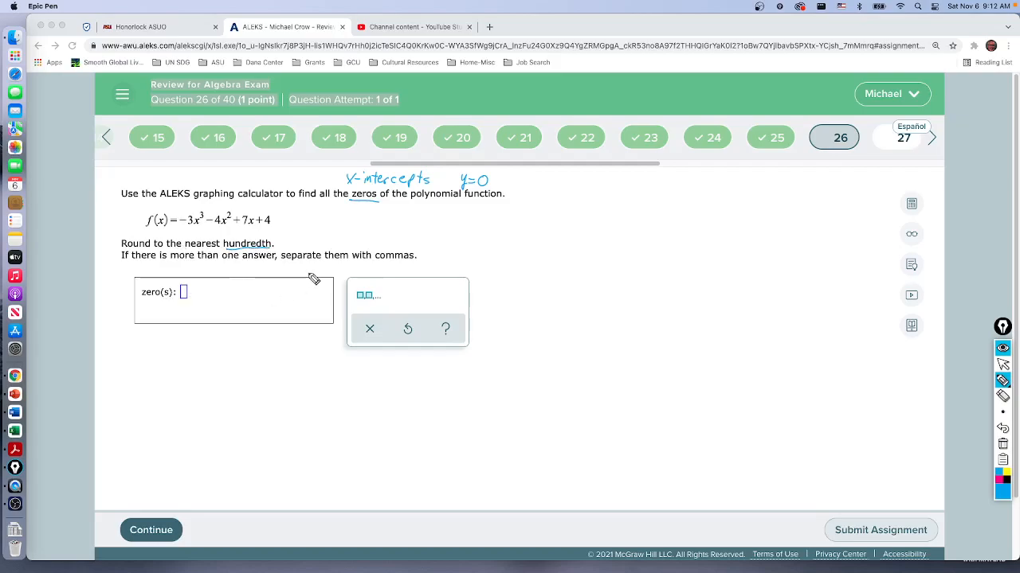
mouse_move(933, 360)
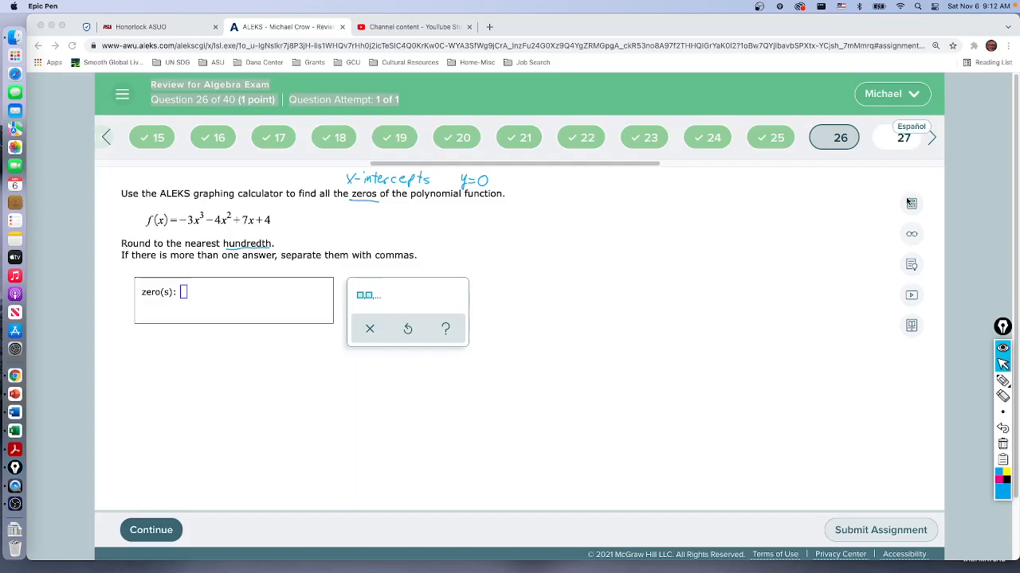
mouse_move(911, 204)
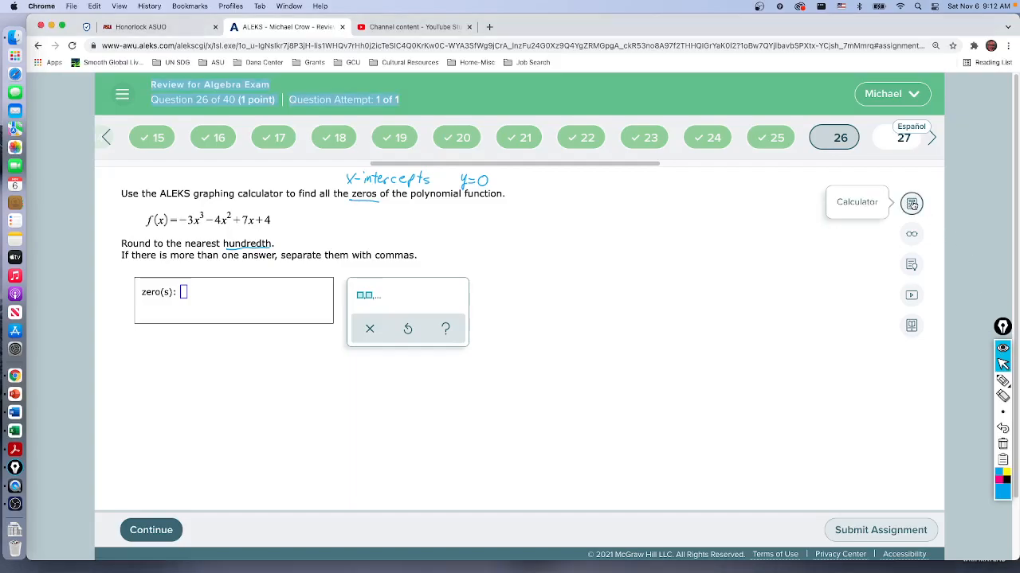
Start Y1 in the graphing calculator's Y= screen with the leading coefficient -3.
left_click(911, 204)
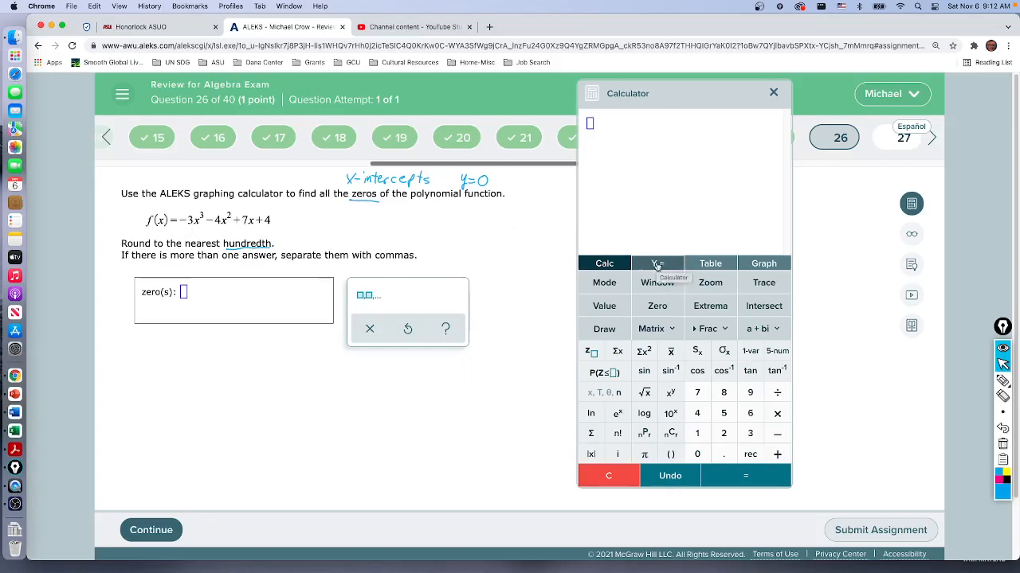
left_click(656, 263)
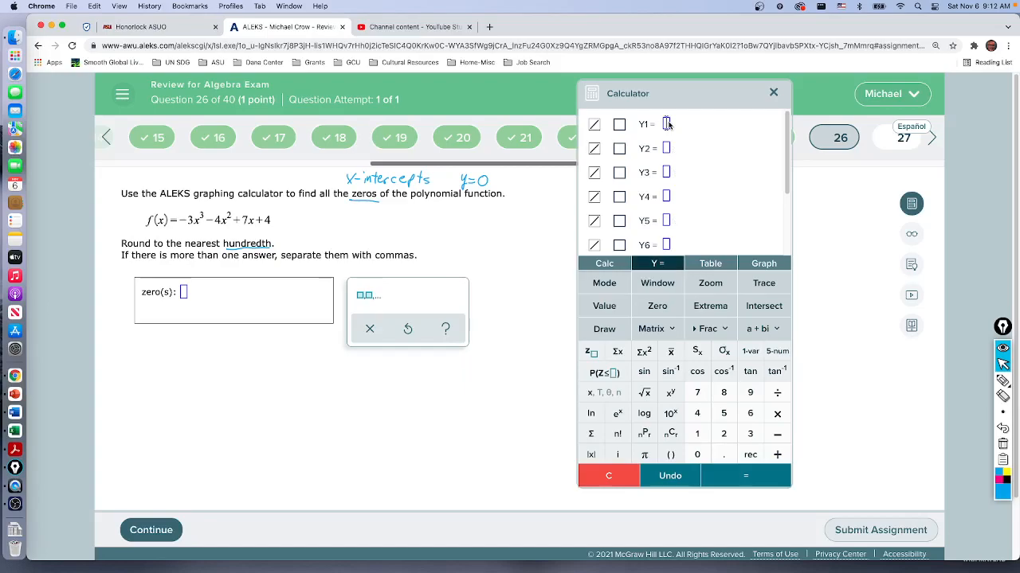
mouse_move(667, 226)
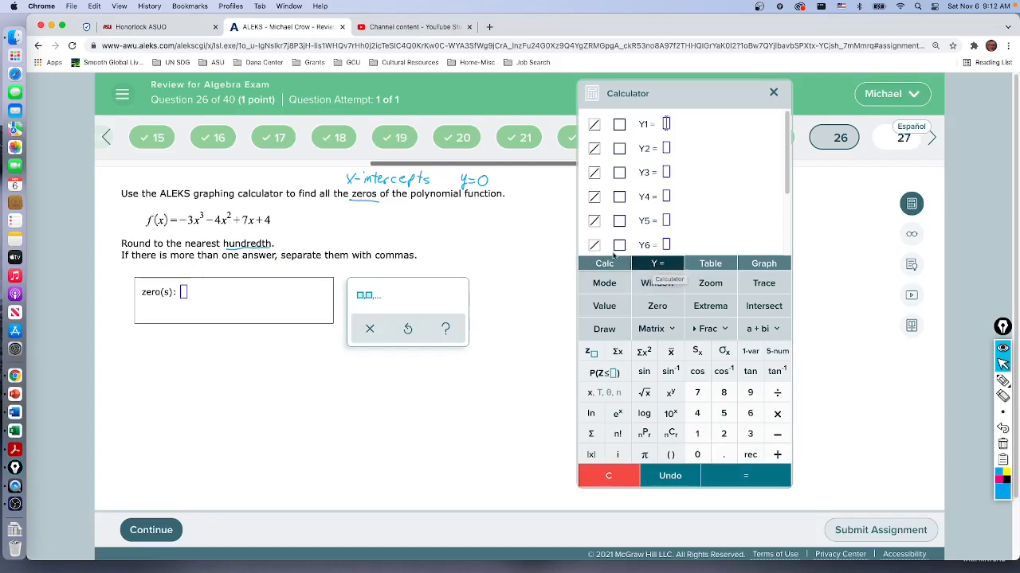
mouse_move(183, 232)
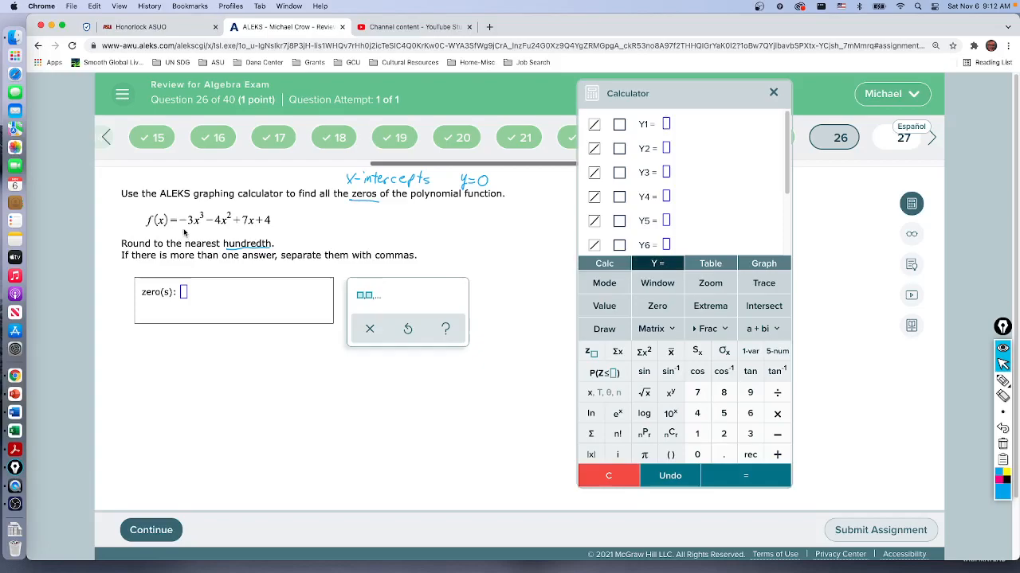
mouse_move(777, 434)
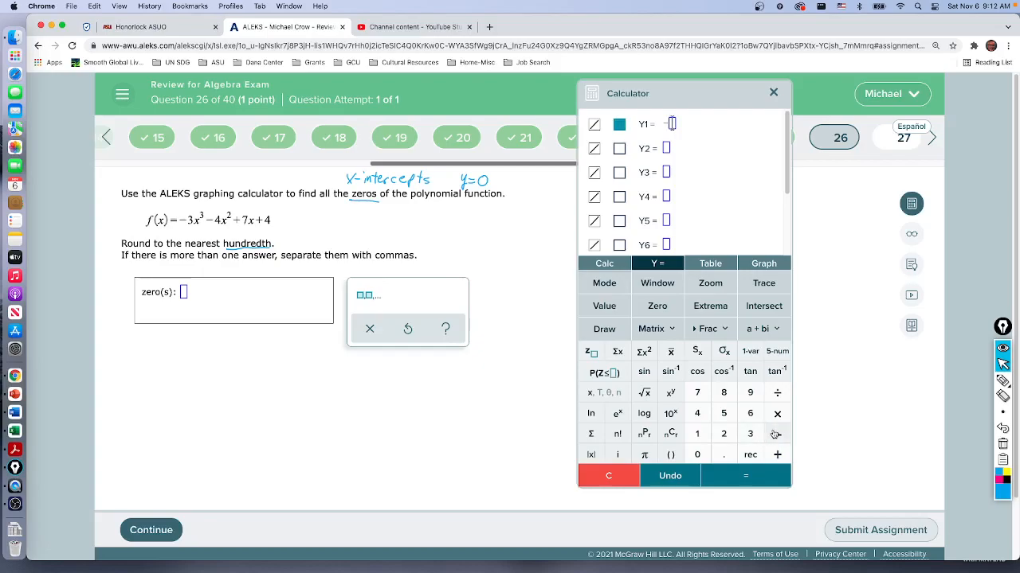
mouse_move(776, 434)
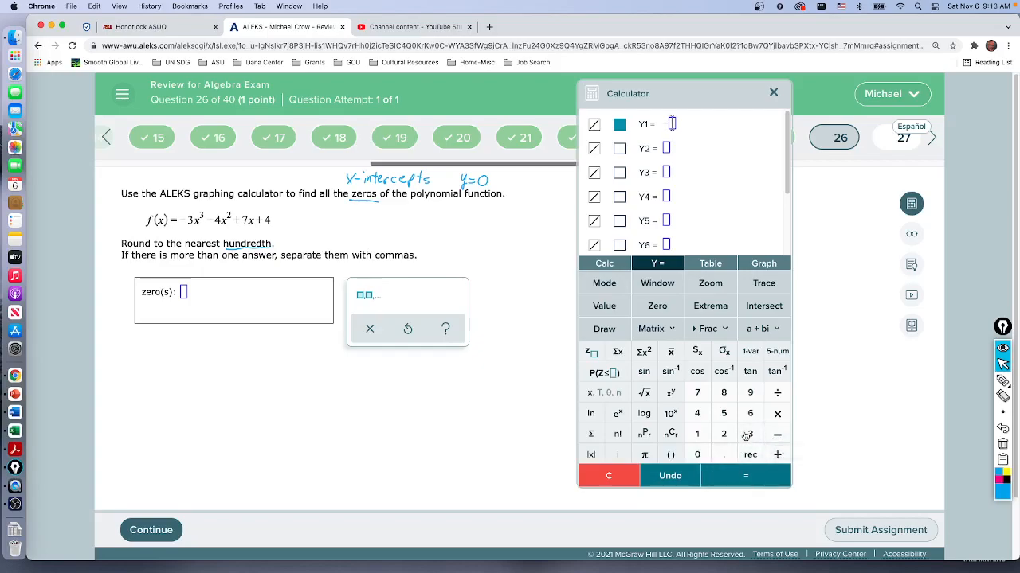
left_click(777, 433)
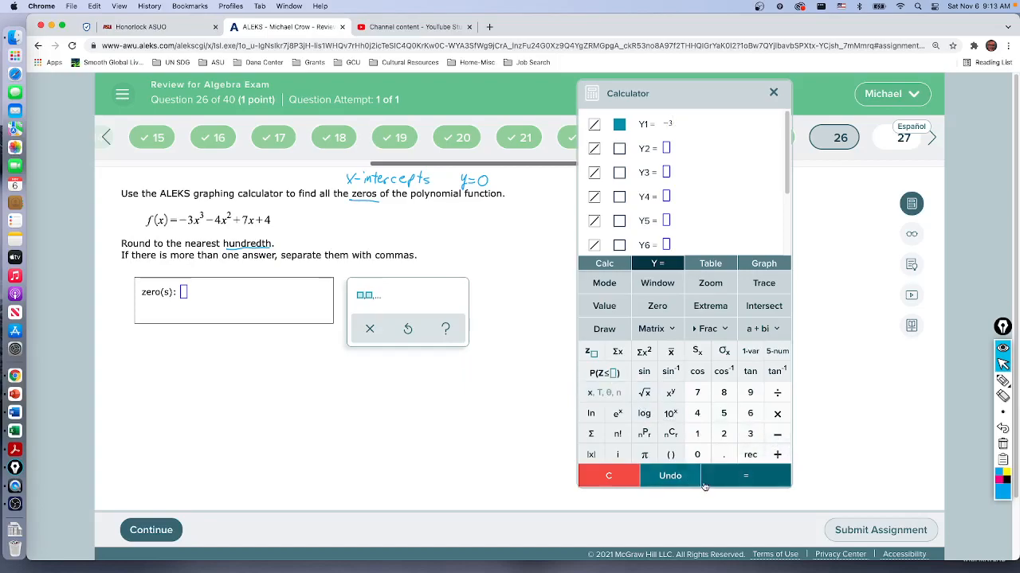
mouse_move(701, 462)
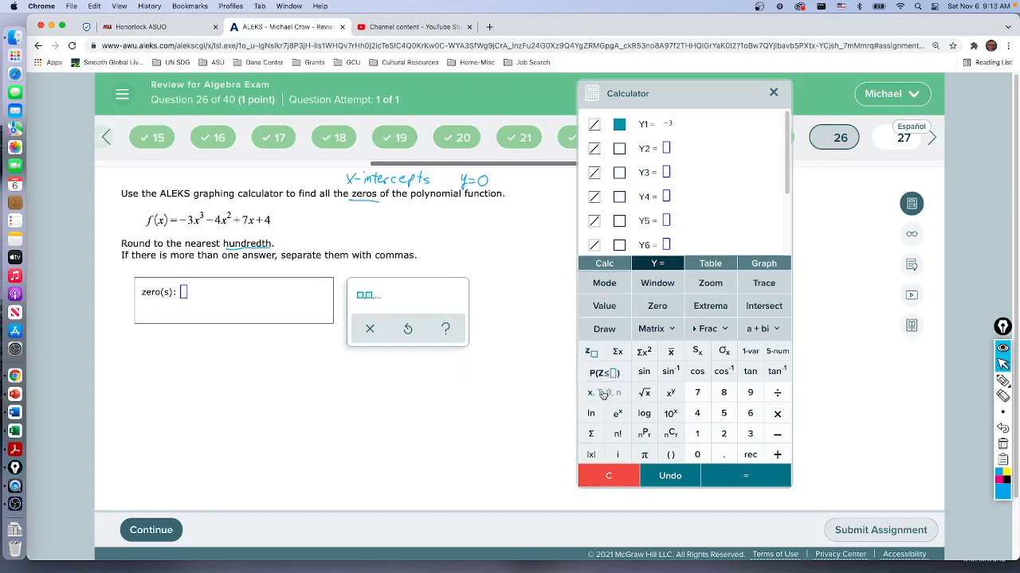
Continue Y1 with x^3, the -4x^2 term and the +7x term.
left_click(604, 392)
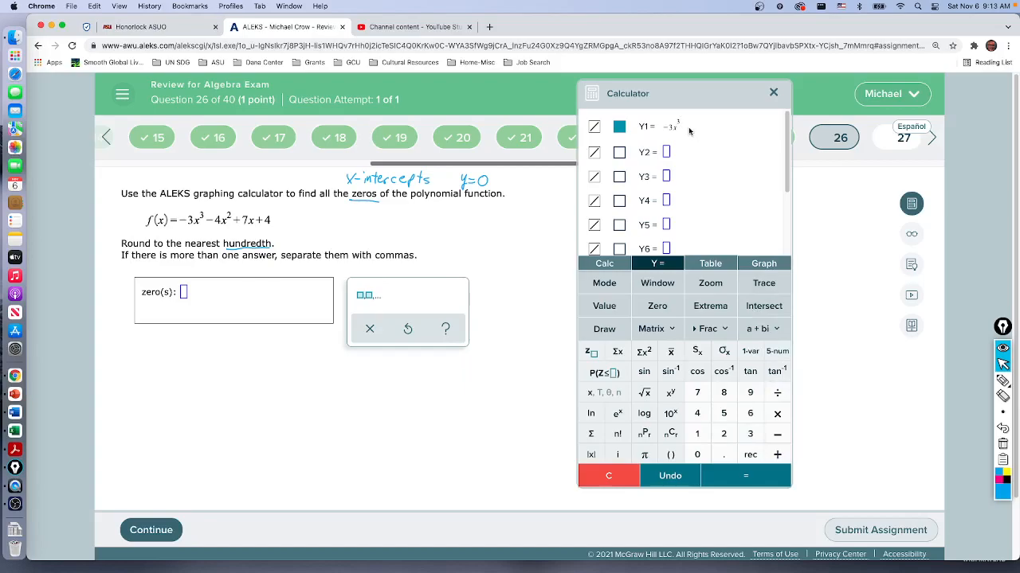
mouse_move(684, 127)
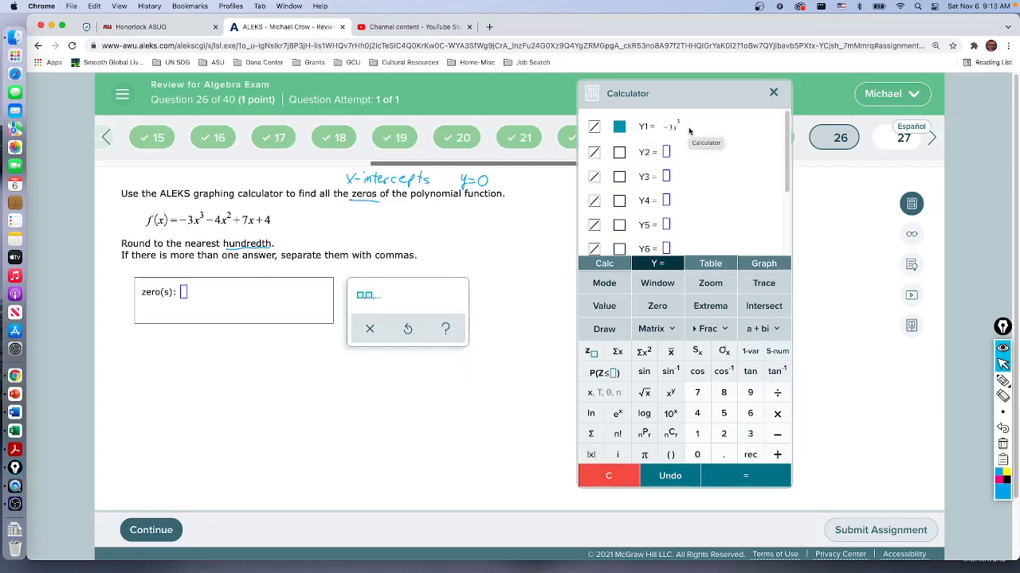
mouse_move(688, 135)
type(" - 4x")
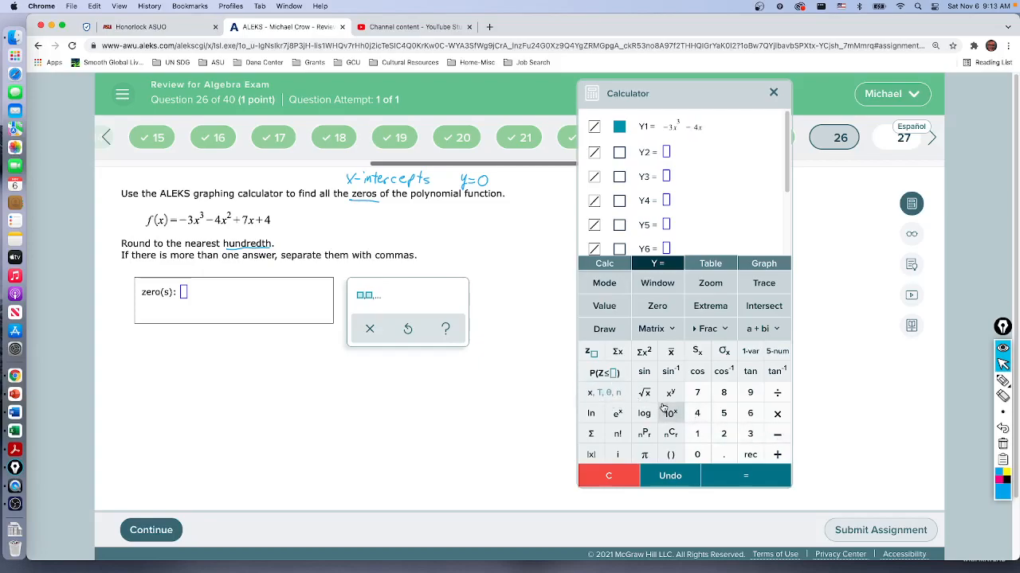
left_click(669, 390)
type("^2")
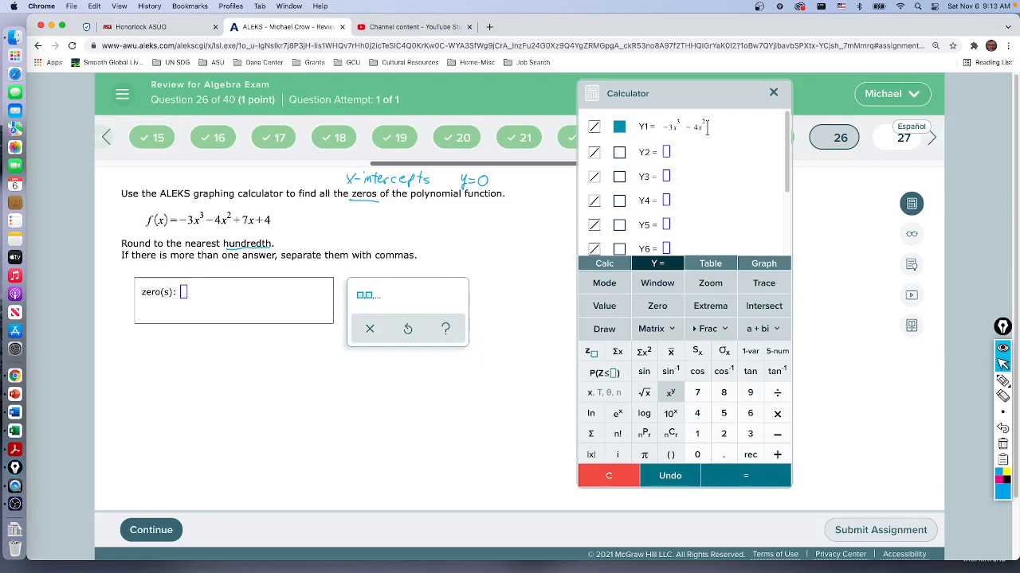
left_click(777, 454)
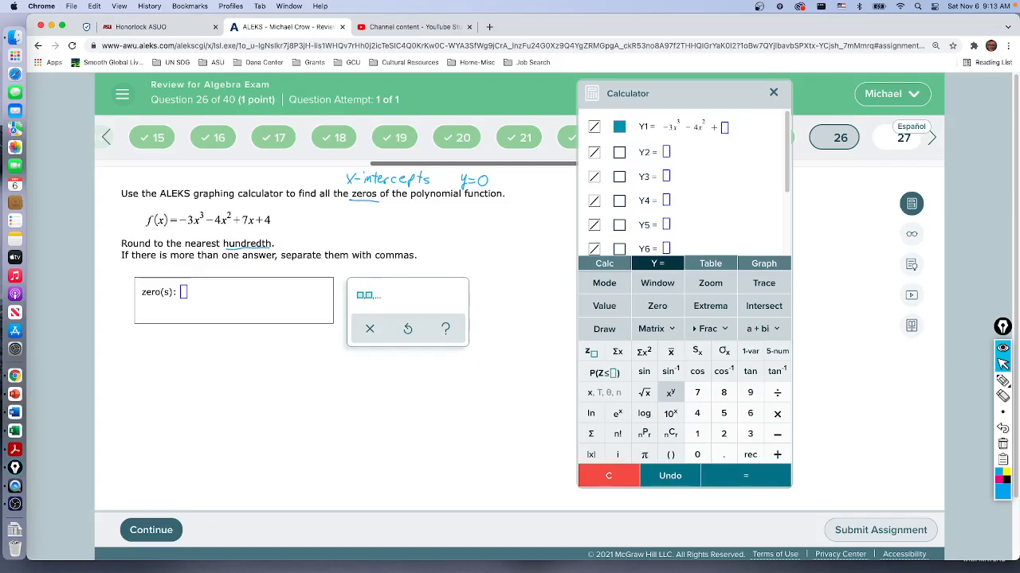
left_click(697, 392)
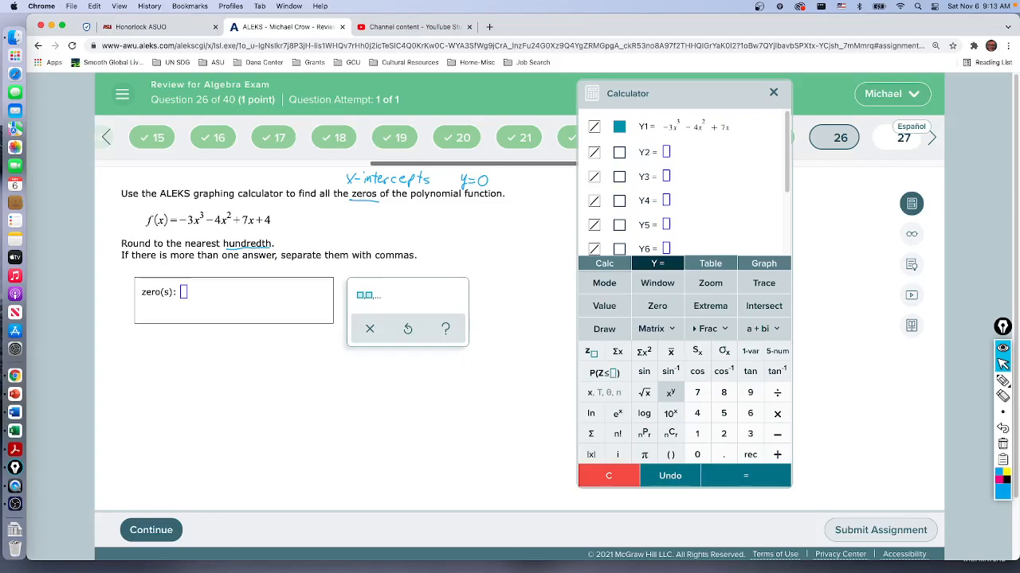
mouse_move(669, 402)
type(" + 4")
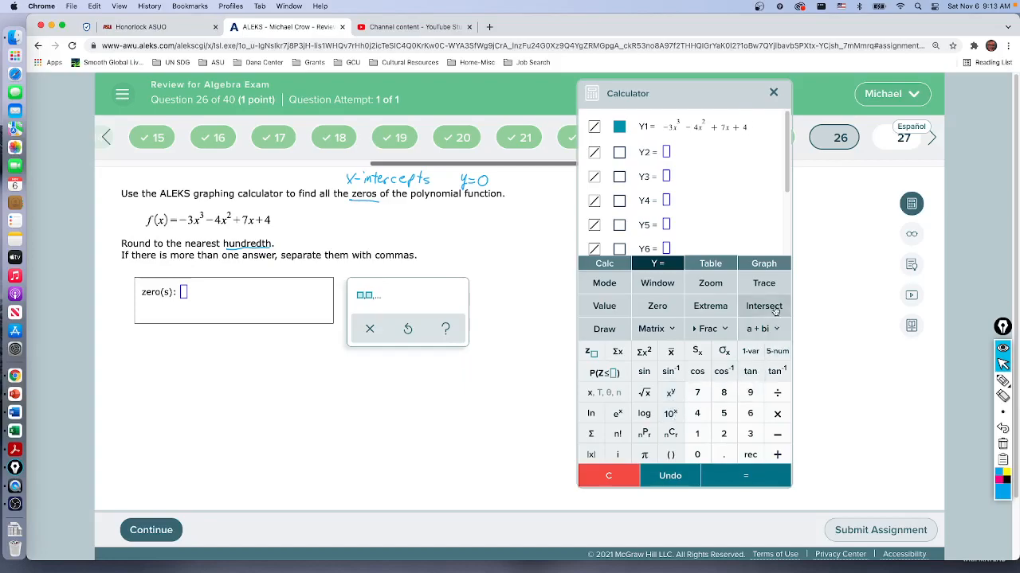
mouse_move(763, 264)
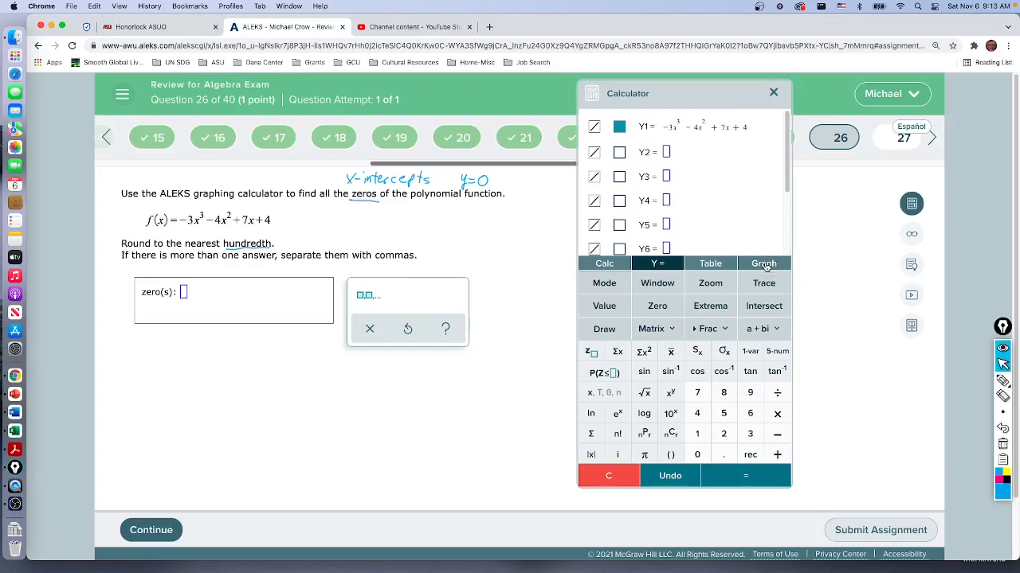
Graph Y1 and find the zero x ≈ -0.4857 between bounds -2.3125 and 1.5625.
left_click(763, 263)
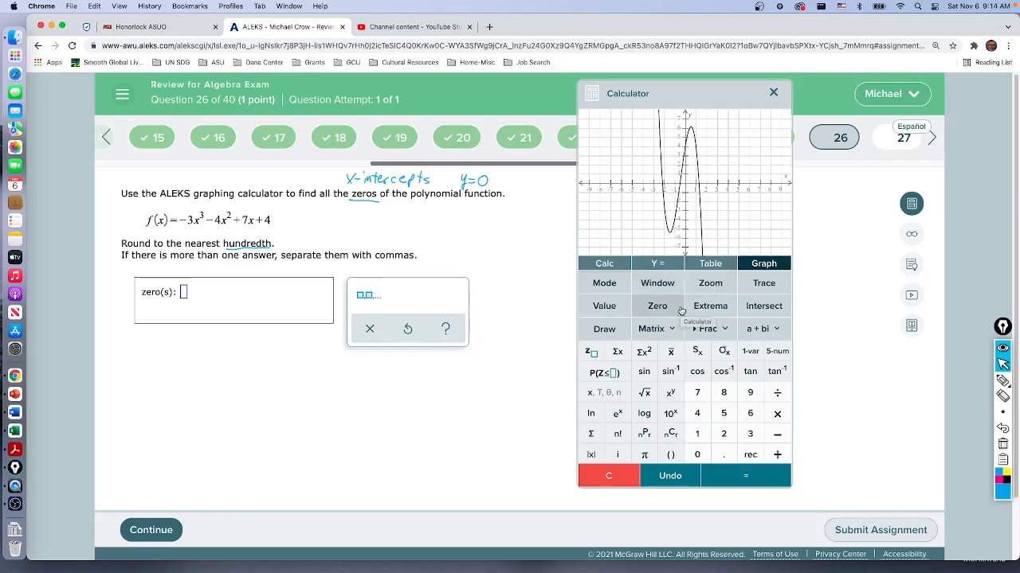
mouse_move(656, 306)
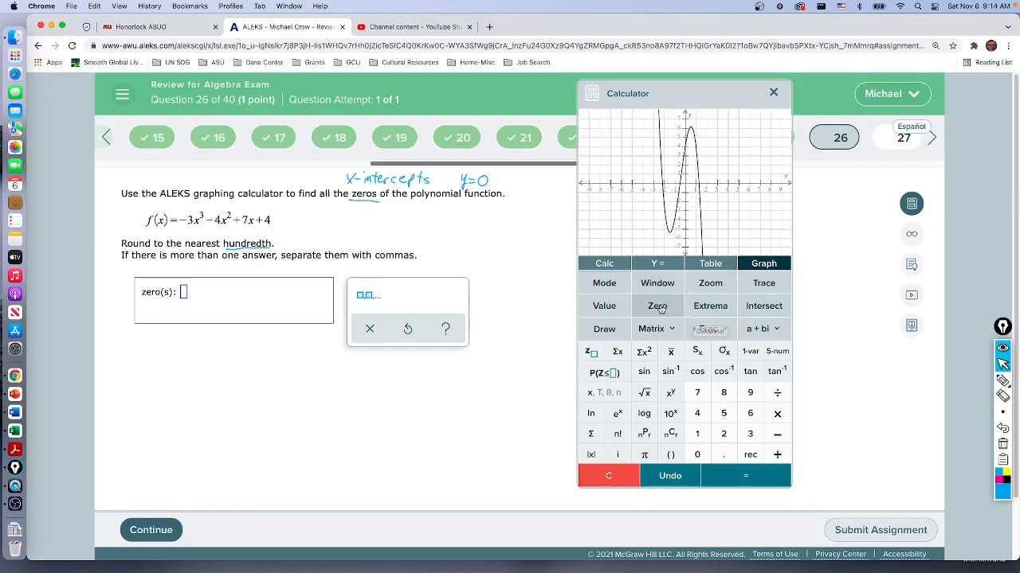
left_click(657, 306)
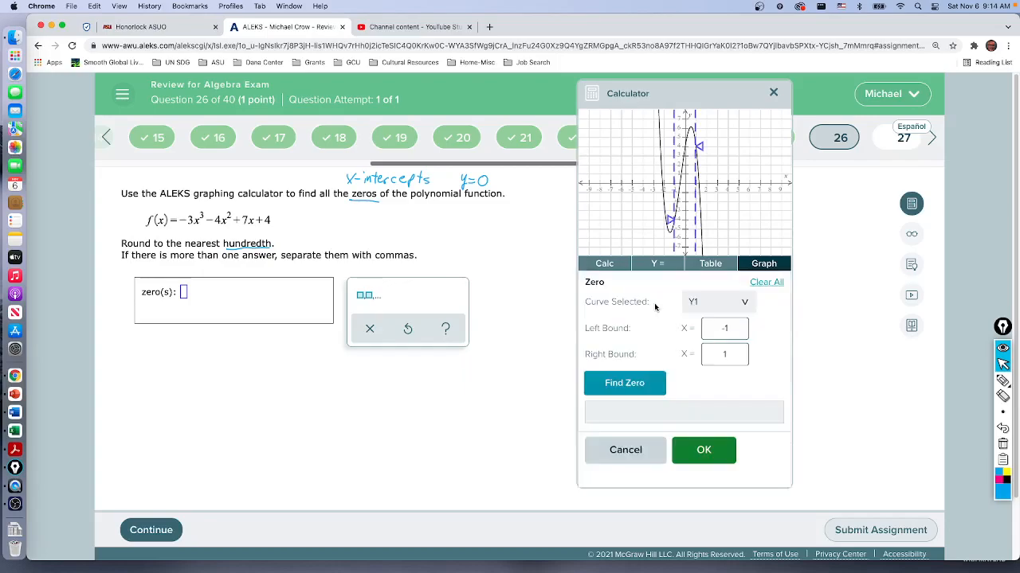
mouse_move(730, 309)
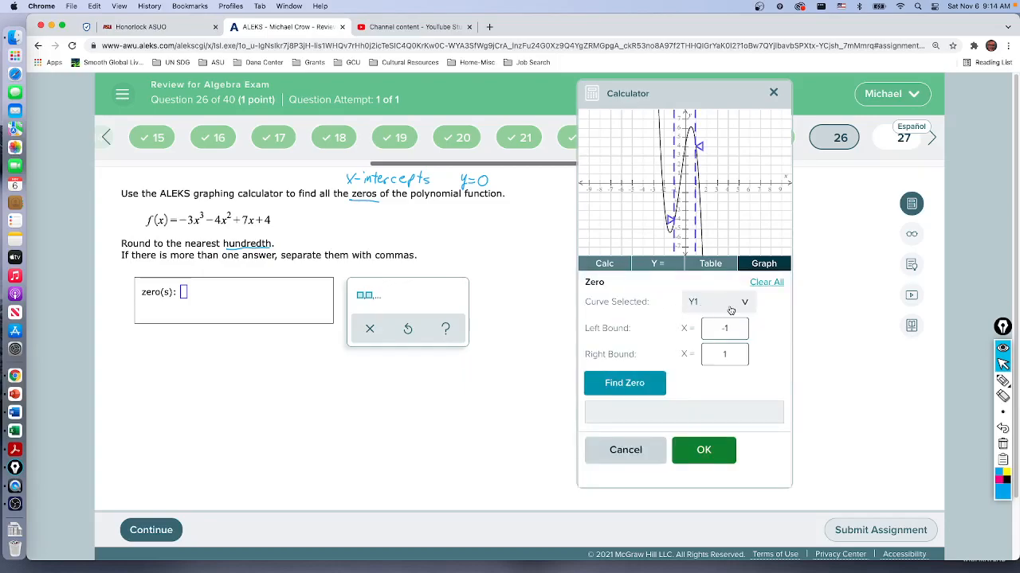
mouse_move(714, 379)
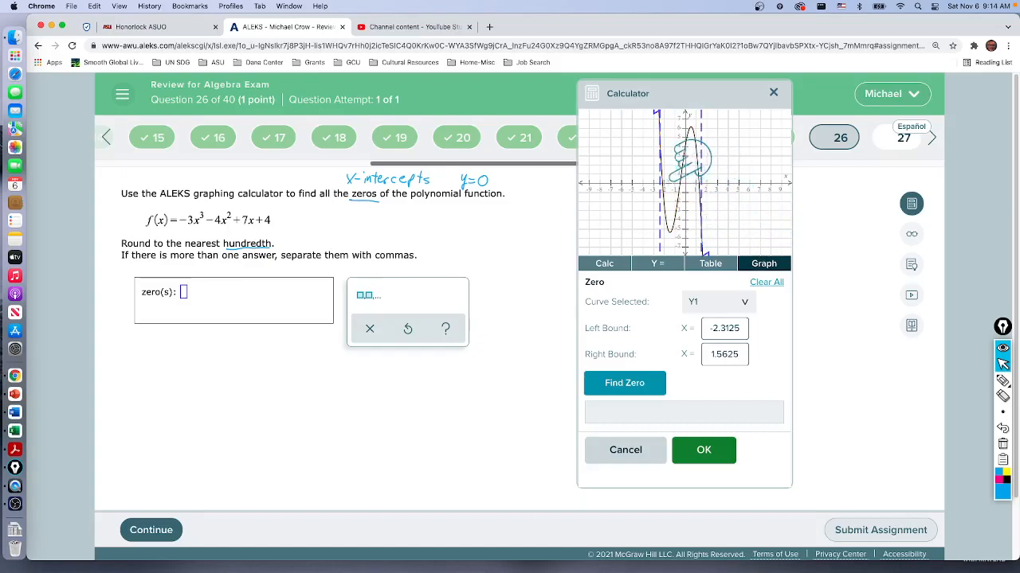
left_click(624, 382)
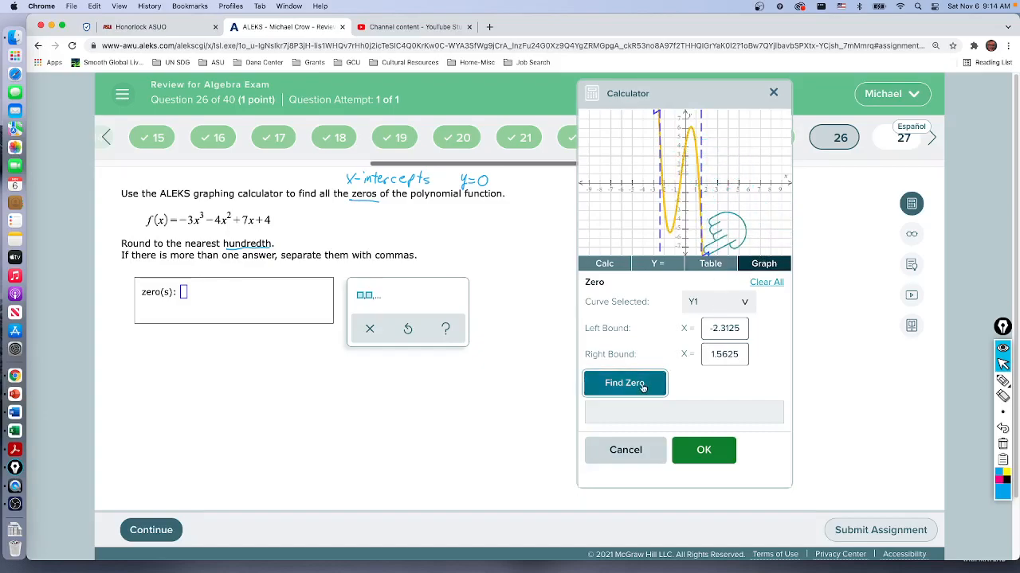
left_click(624, 383)
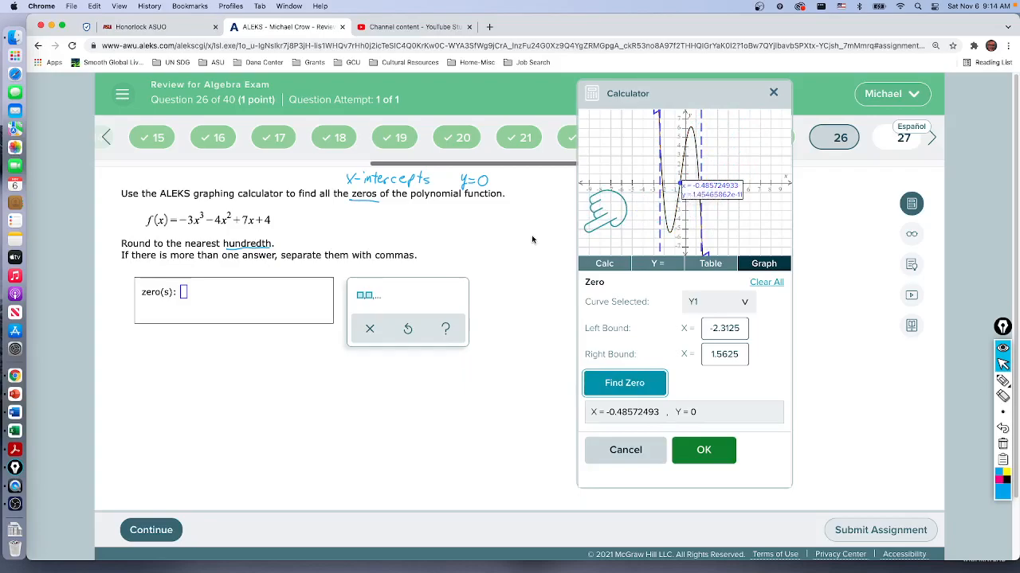
mouse_move(449, 372)
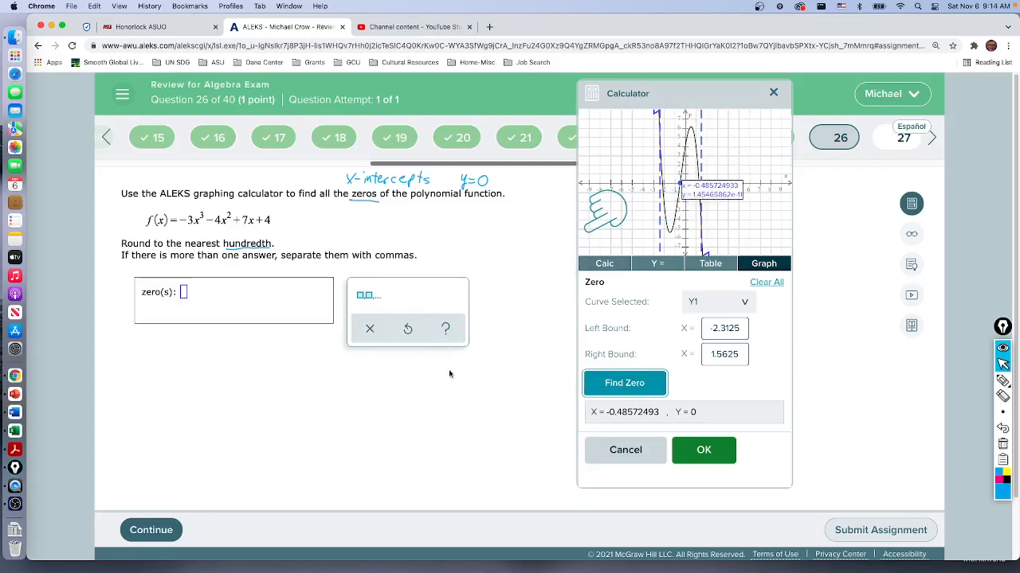
mouse_move(340, 303)
type(", -.")
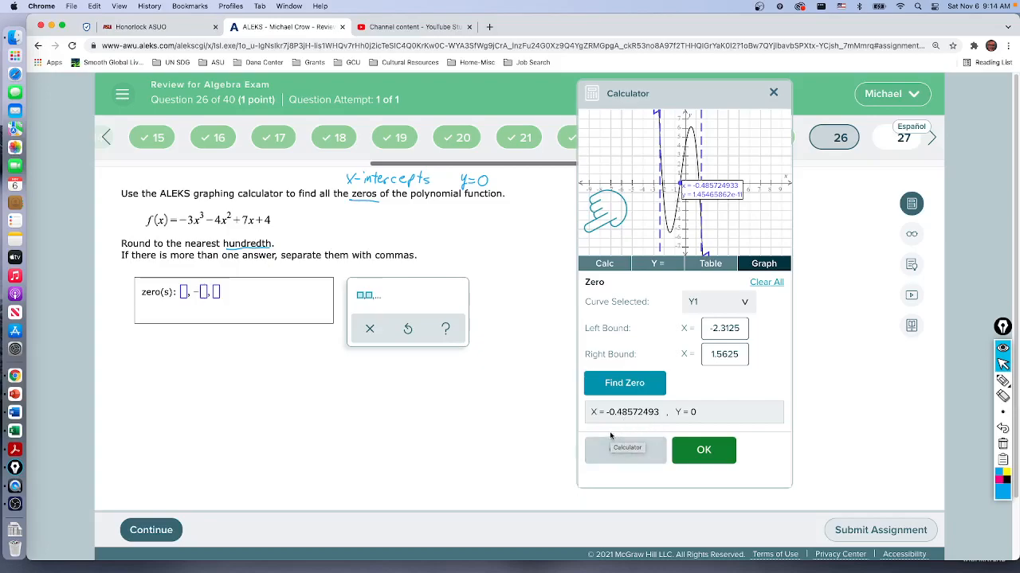
Enter -0.49 in the answer and find the zero x ≈ 1.2864 between 0.4375 and 1.5625.
left_click(704, 449)
type("0.49")
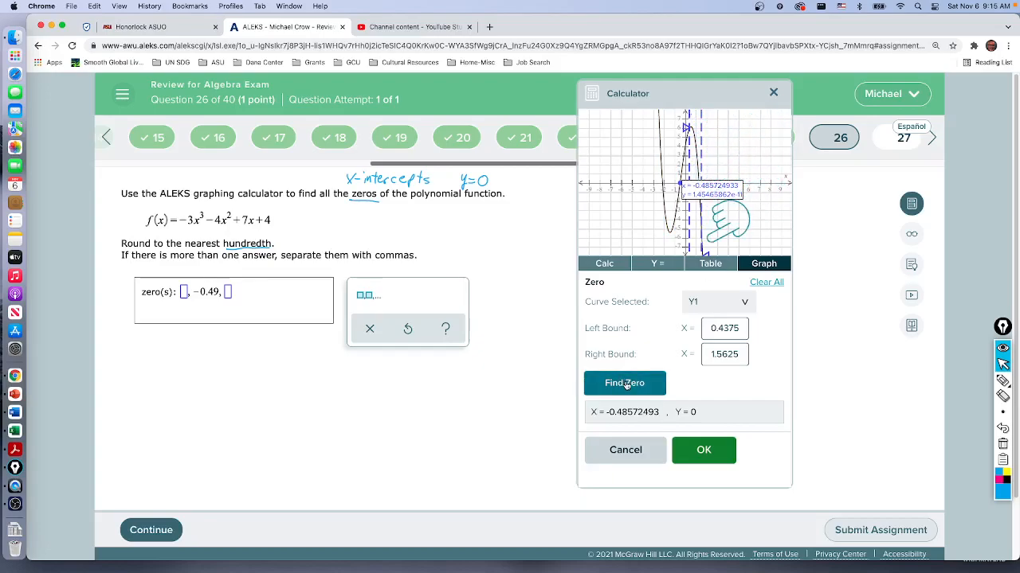
left_click(625, 382)
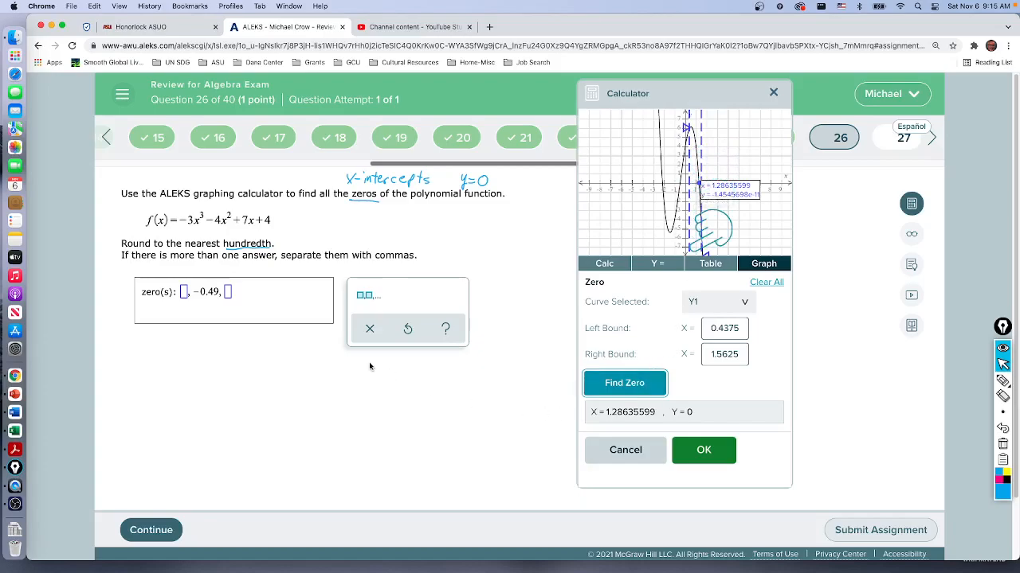
mouse_move(663, 443)
type("1.29")
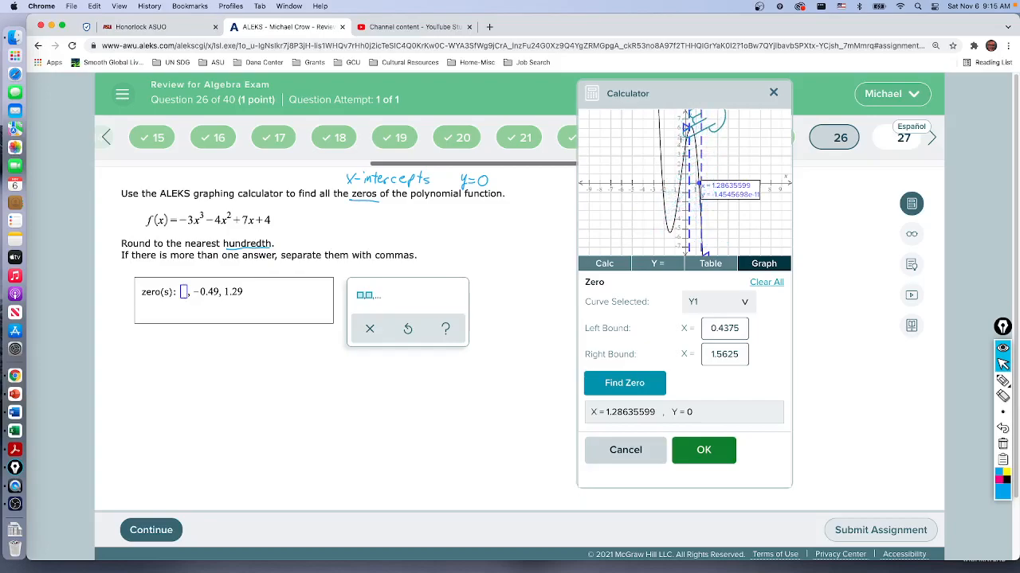
mouse_move(677, 130)
type("-1")
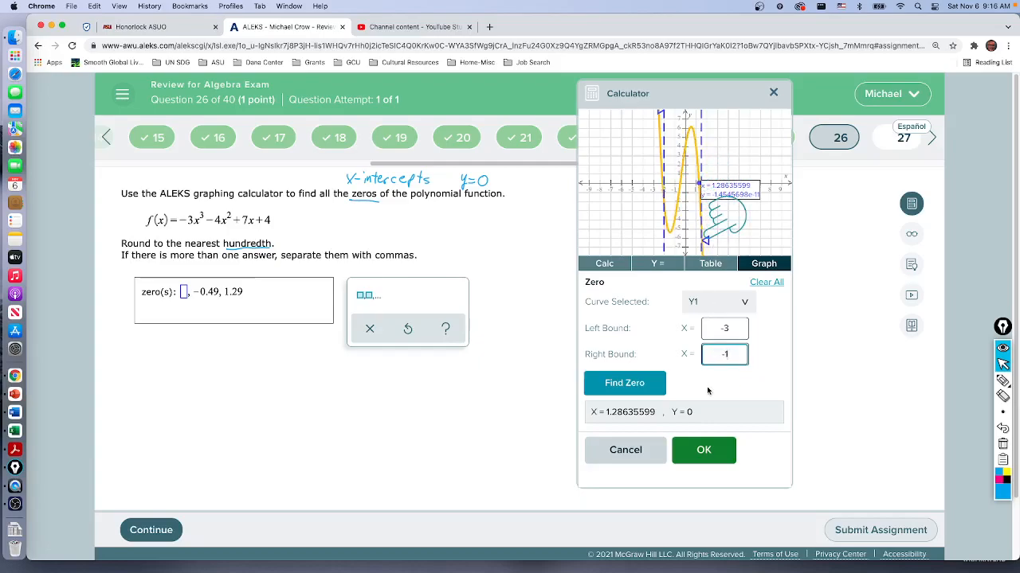
Find the third zero x ≈ -2.1340 with bounds set to -4 and -2.
left_click(625, 382)
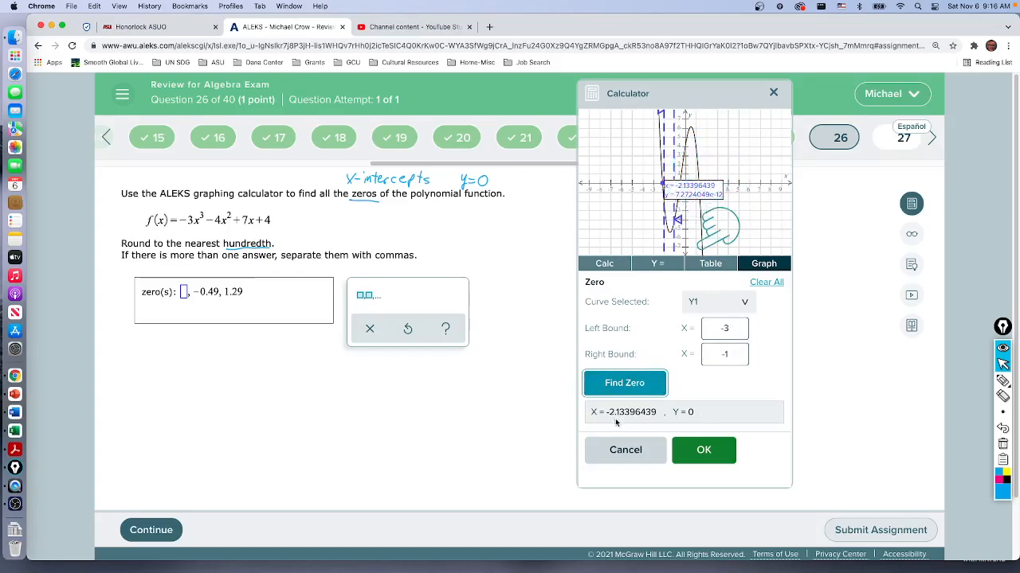
left_click(724, 328)
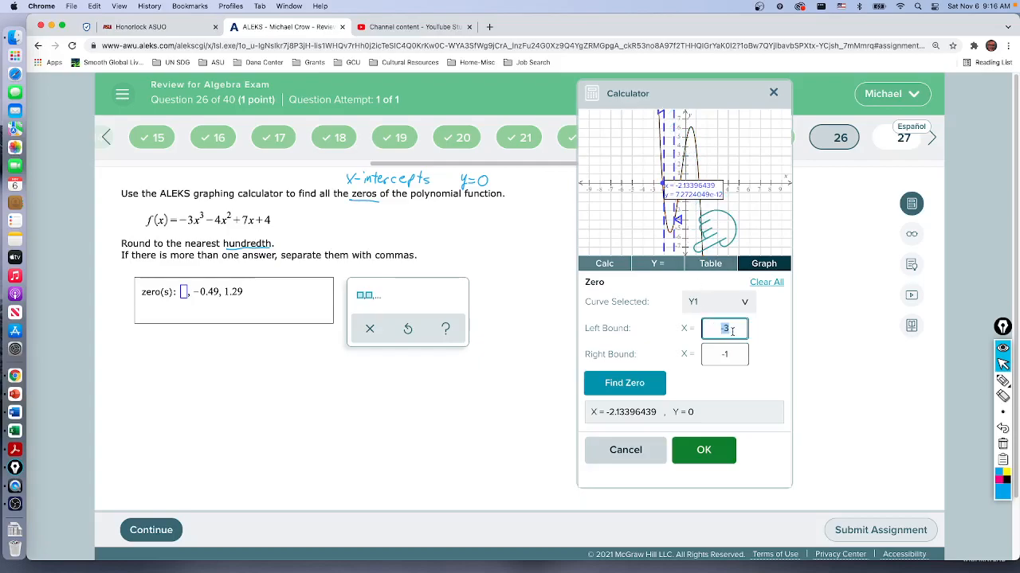
type(".4")
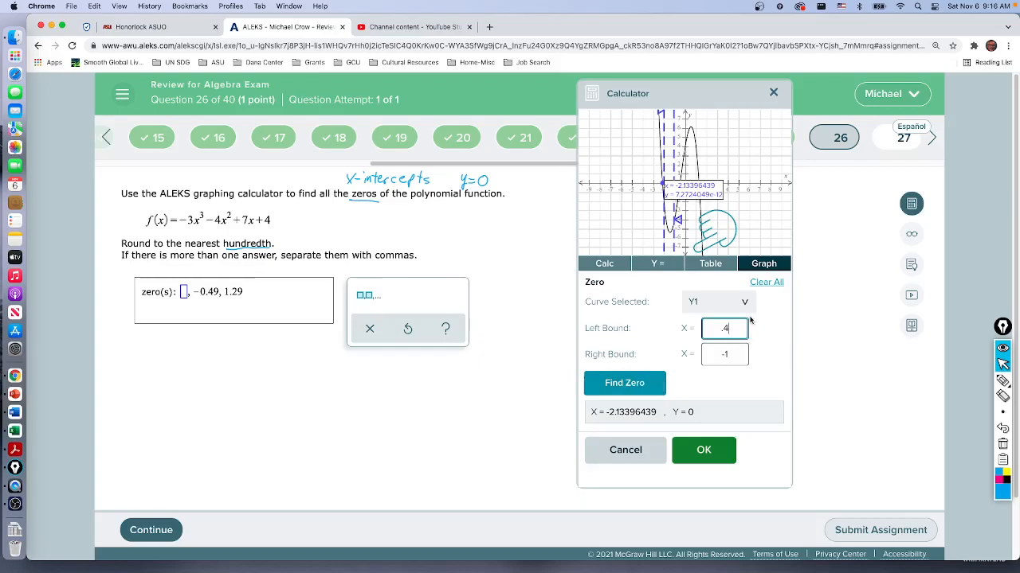
left_click(625, 382)
type("-2")
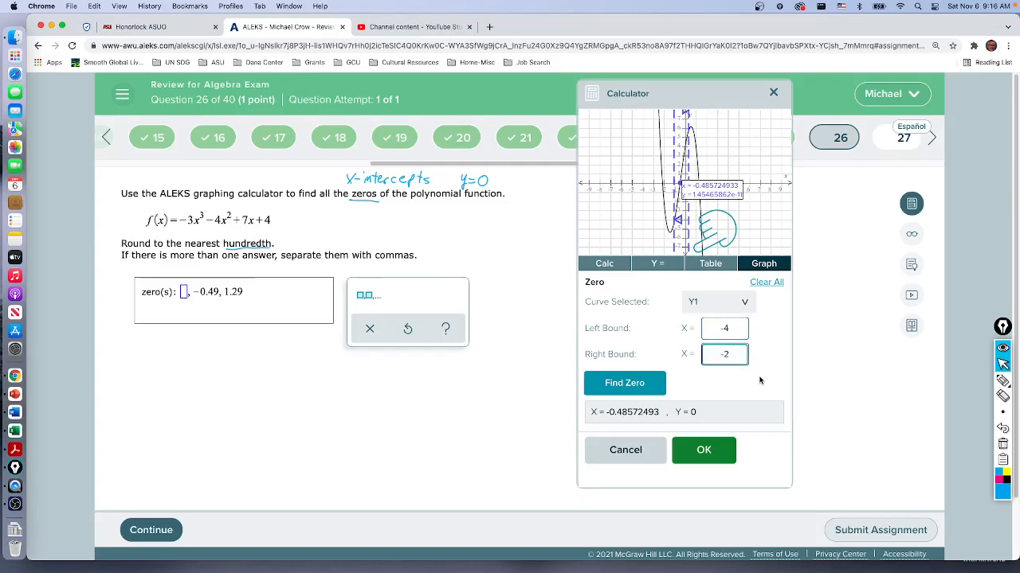
left_click(624, 382)
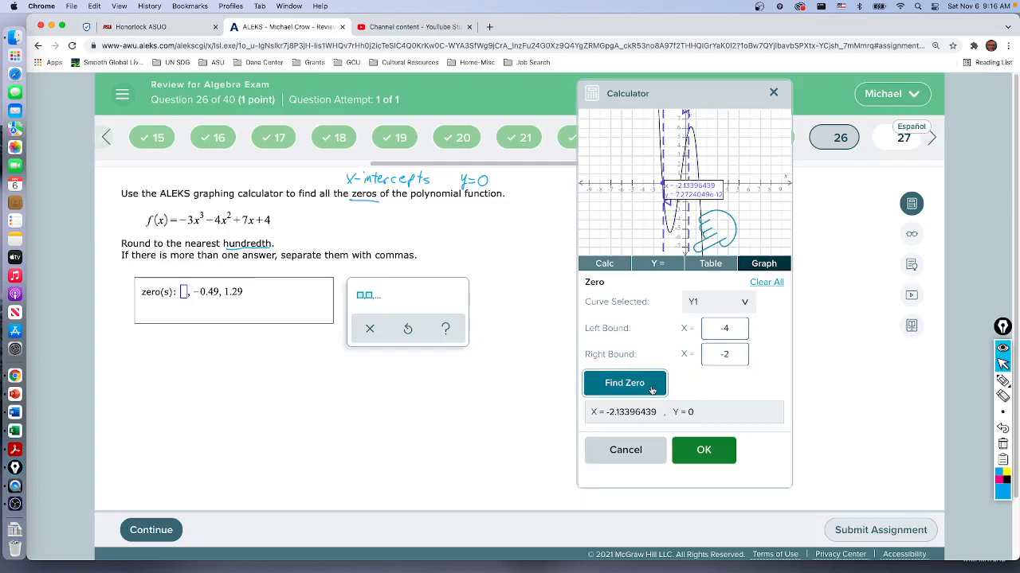
mouse_move(736, 334)
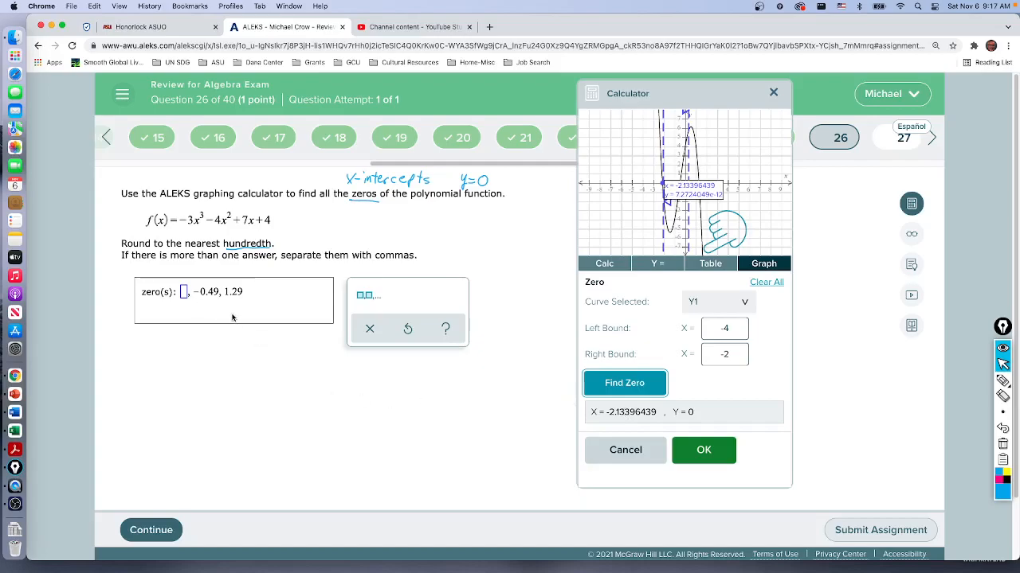
Go to the first blank of the zeros answer box to enter the rounded value.
left_click(704, 449)
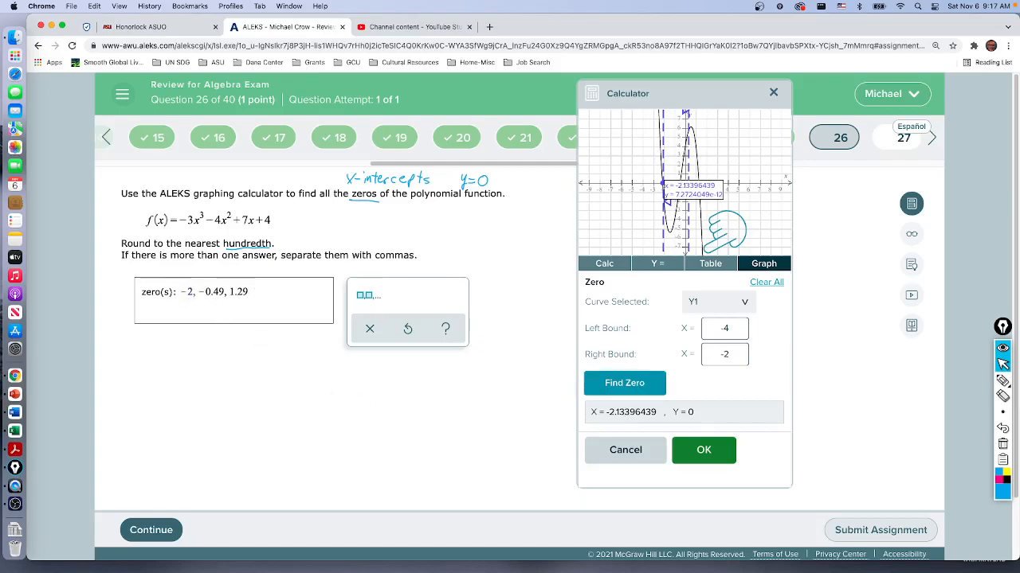